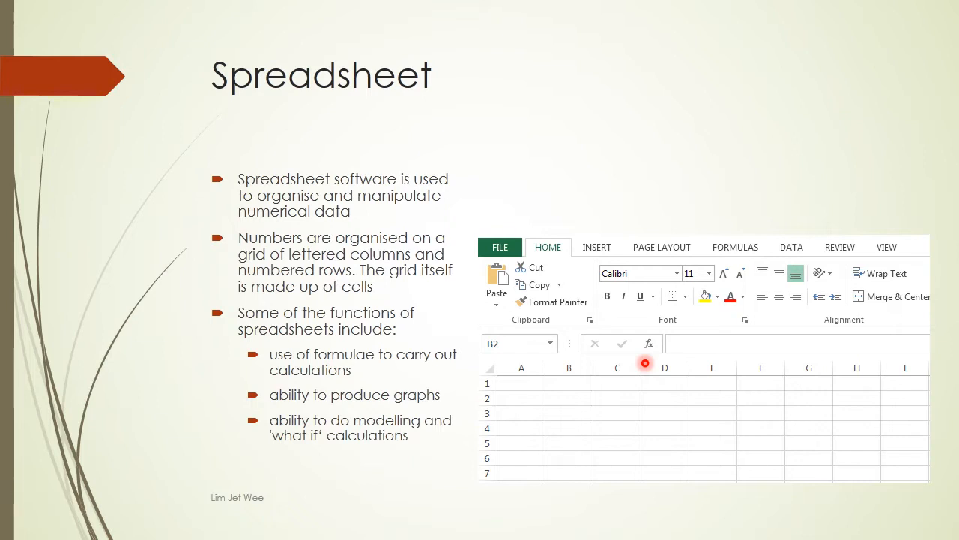
mouse_move(752, 340)
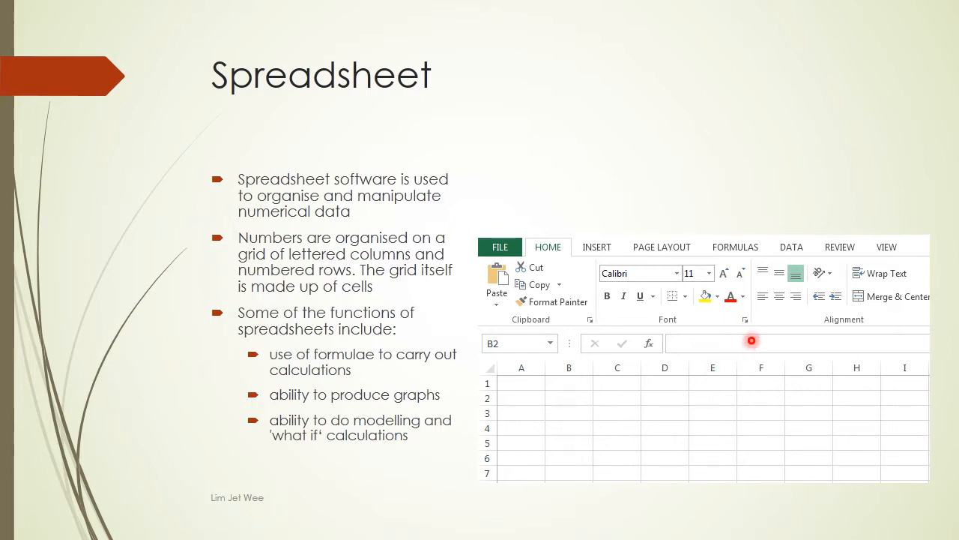